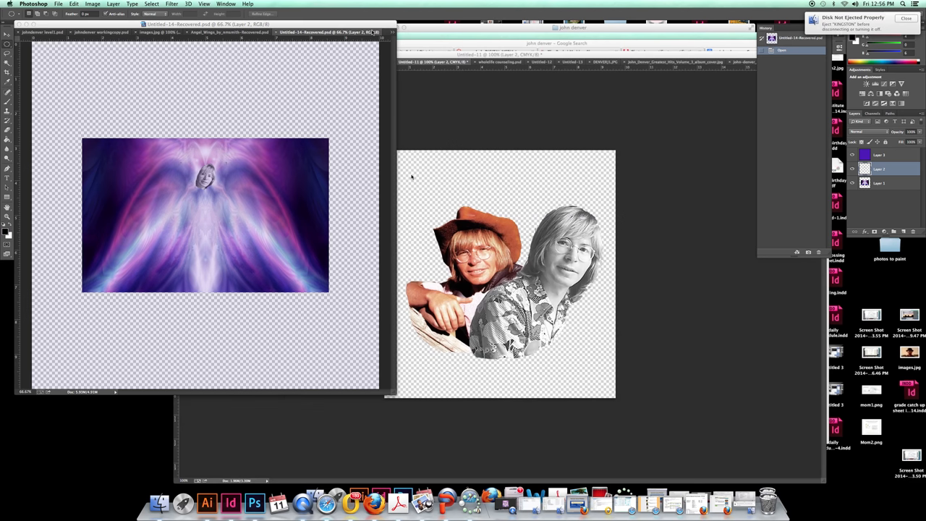
pyautogui.moveTo(225, 181)
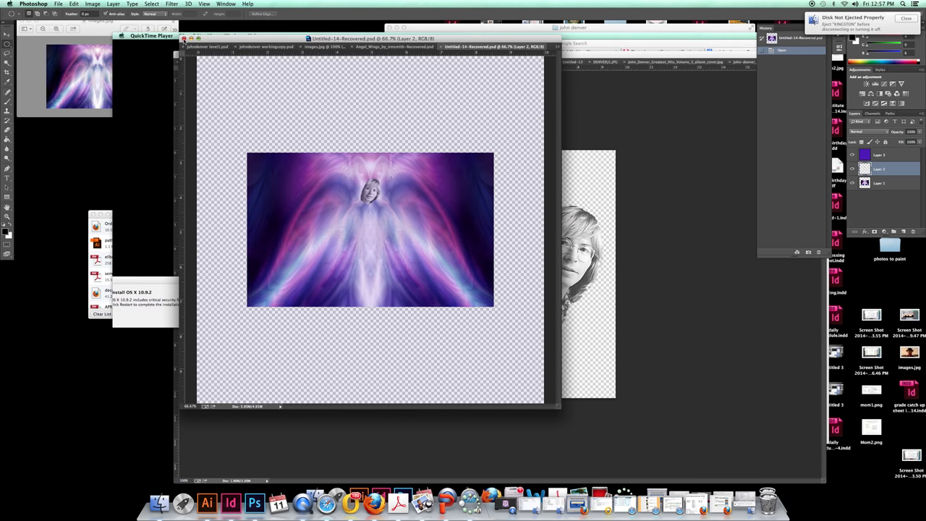
# Move the Untitled-14 angel-wings window aside to reveal the finished Heavenly Tour sample.
pyautogui.moveTo(373, 38); pyautogui.dragTo(380, 24)
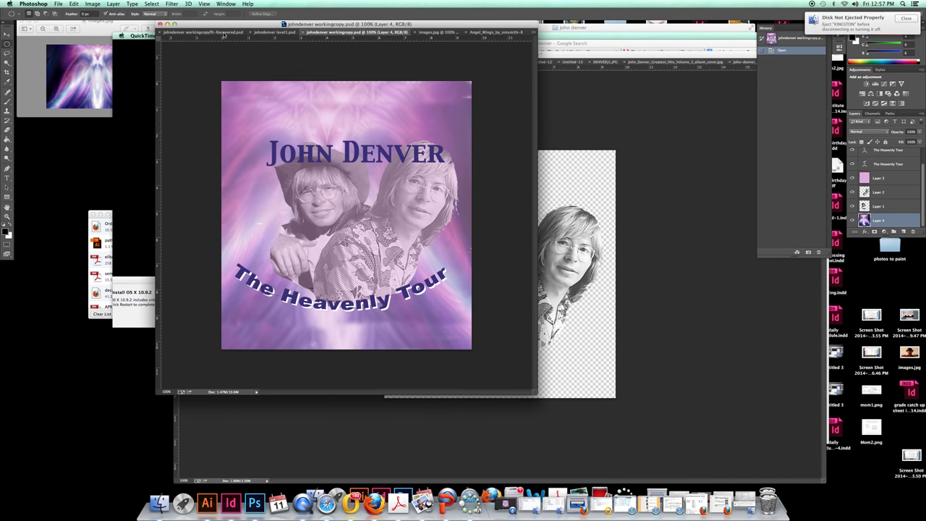
pyautogui.moveTo(213, 41)
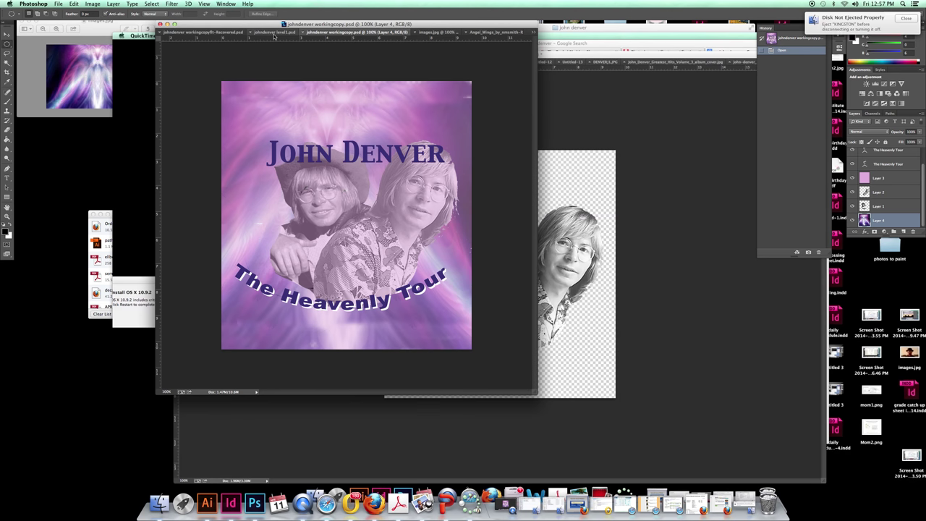
# Glance at level1.psd, then hide the title text and pink tint layers in the working copy.
pyautogui.click(274, 34)
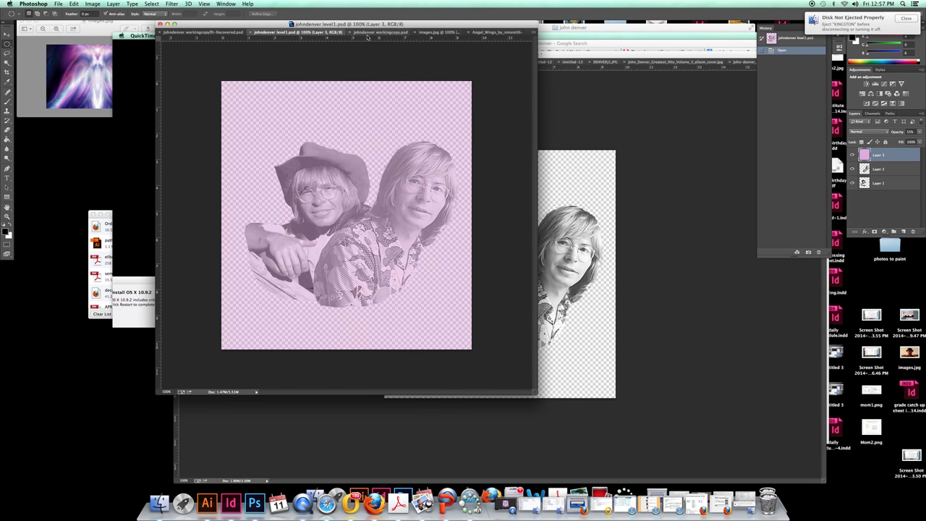
pyautogui.click(373, 35)
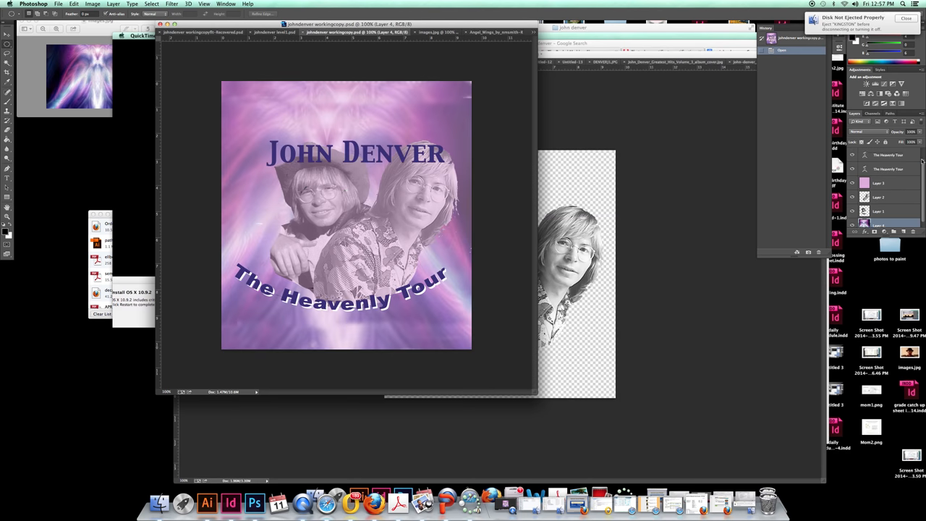
pyautogui.click(884, 170)
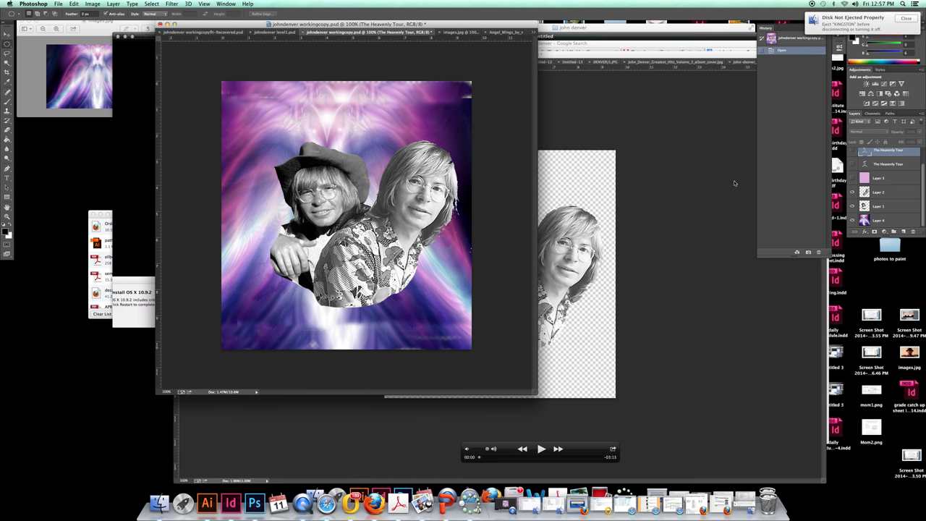
pyautogui.moveTo(728, 181)
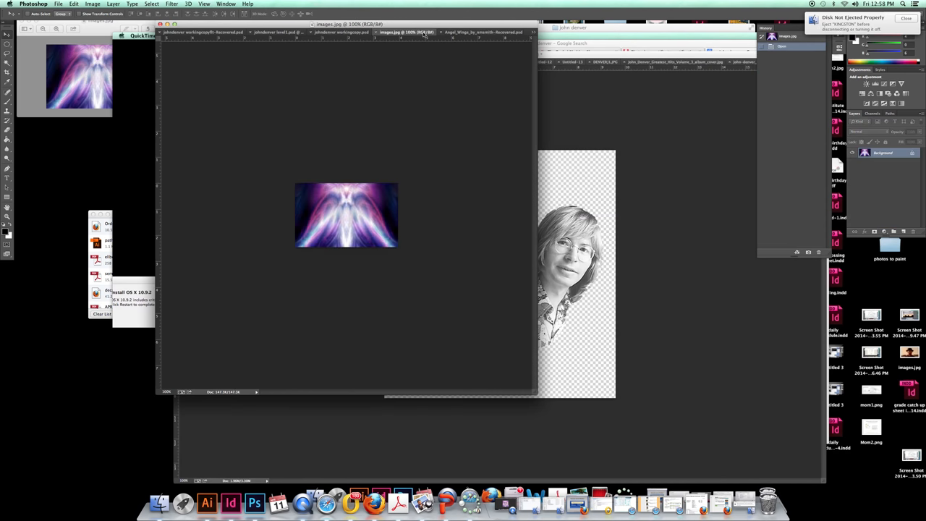
# Select the entire Angel Wings image and bring it into the working copy.
pyautogui.click(485, 32)
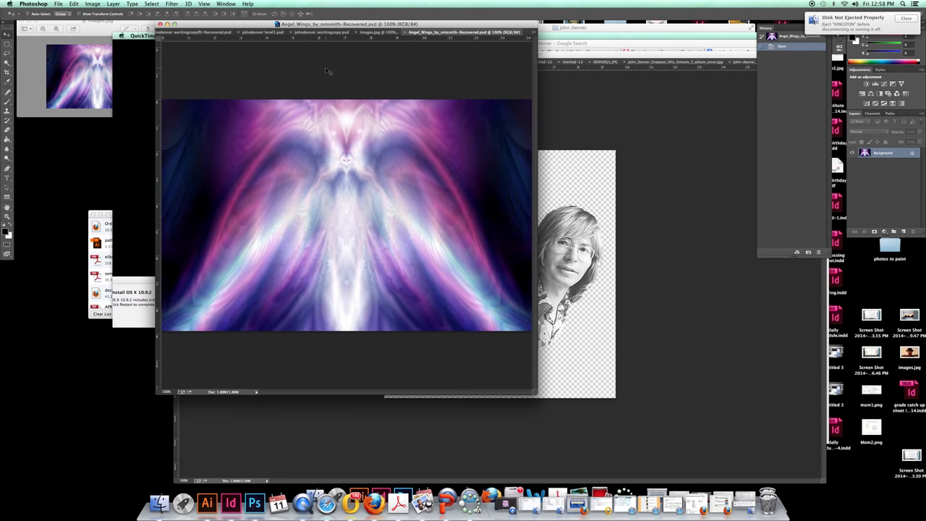
pyautogui.click(152, 5)
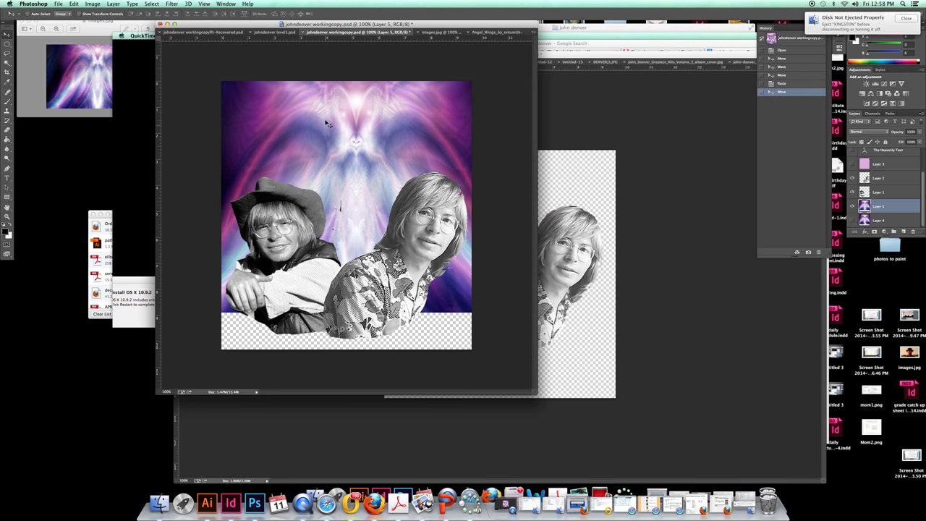
pyautogui.click(283, 34)
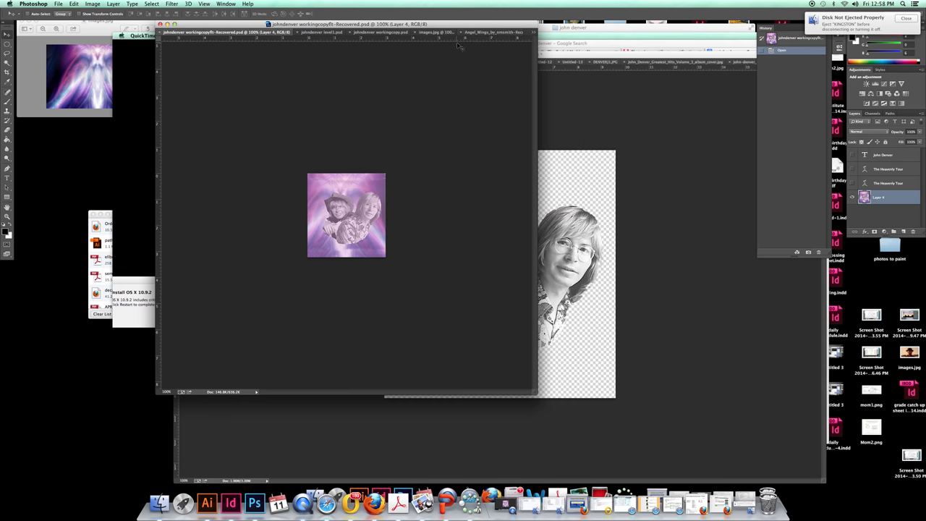
# Browse the Angel Wings, working copy, level1 and fitted copy tabs, then the images.jpg preview.
pyautogui.click(496, 32)
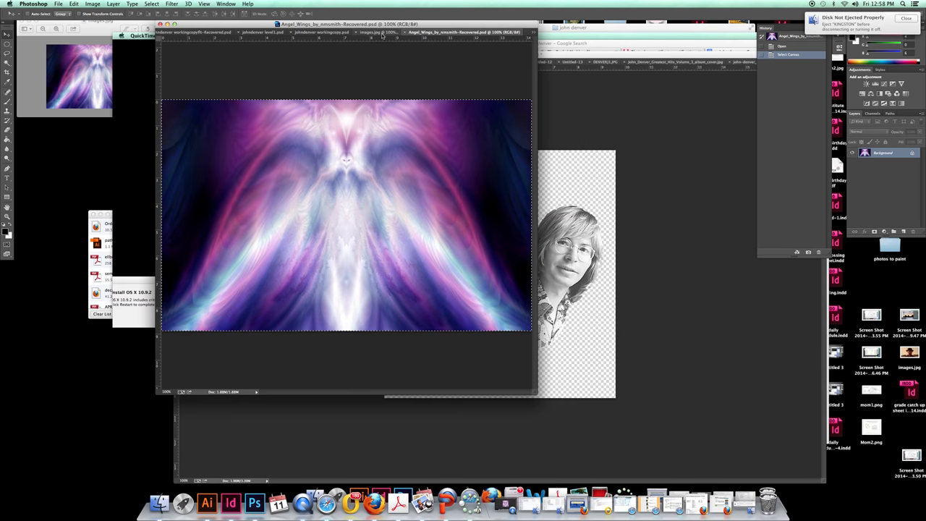
pyautogui.click(354, 35)
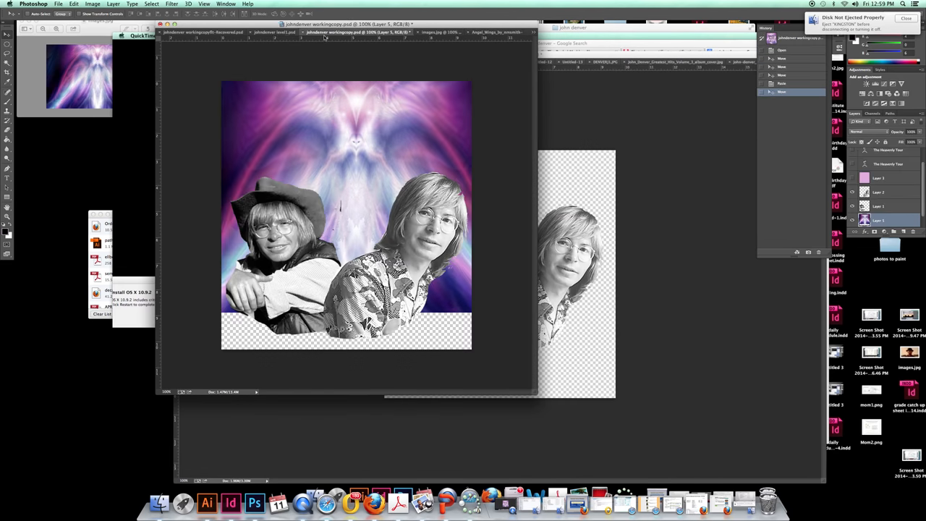
pyautogui.click(281, 35)
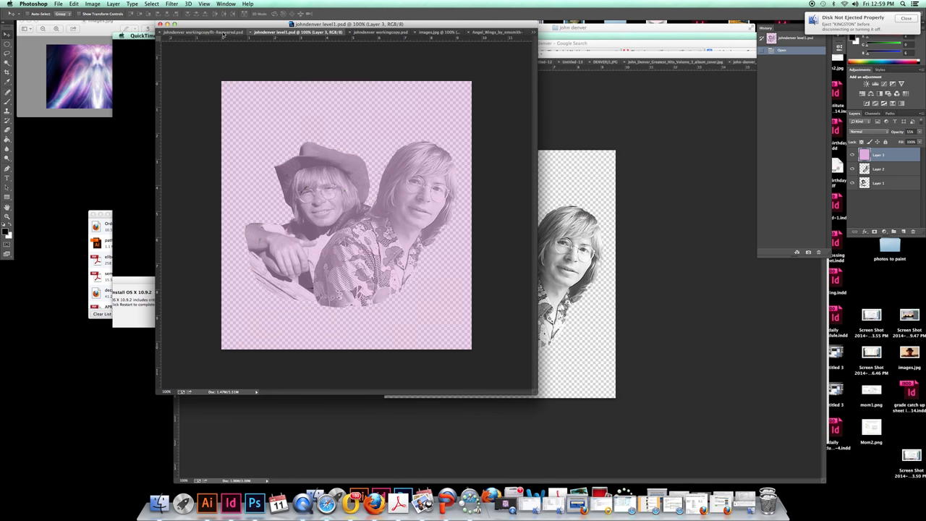
pyautogui.click(202, 38)
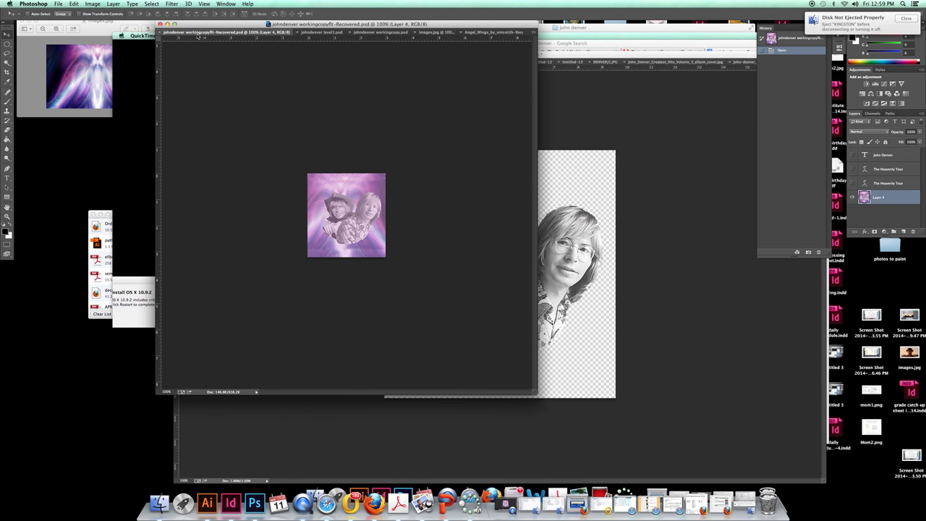
pyautogui.click(319, 35)
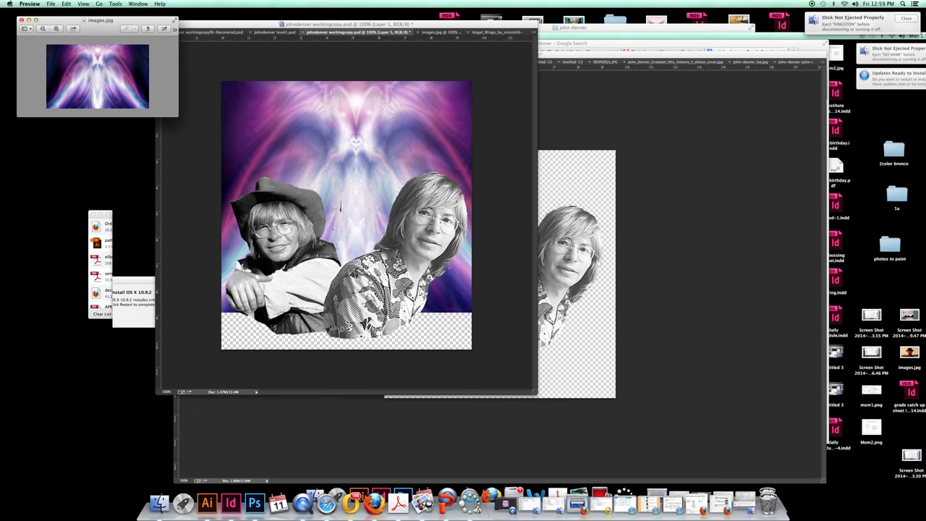
pyautogui.moveTo(314, 105)
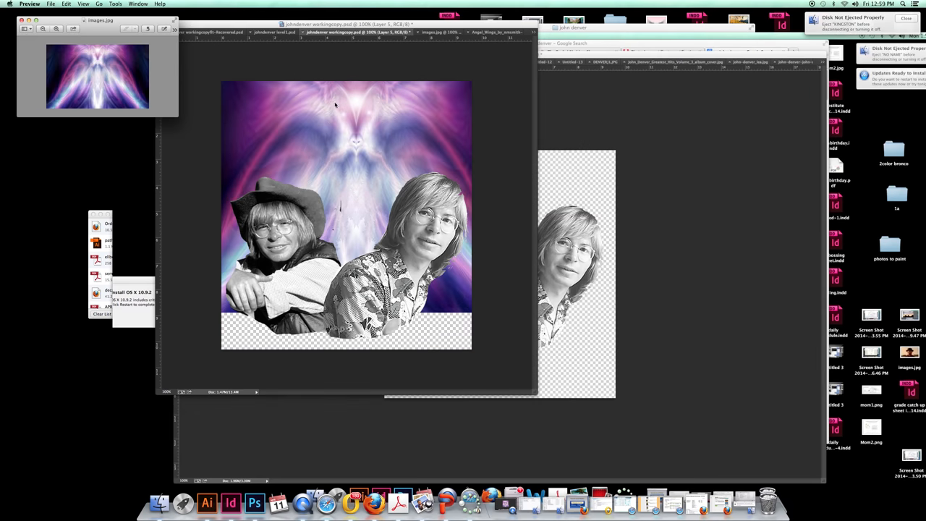
pyautogui.moveTo(366, 141)
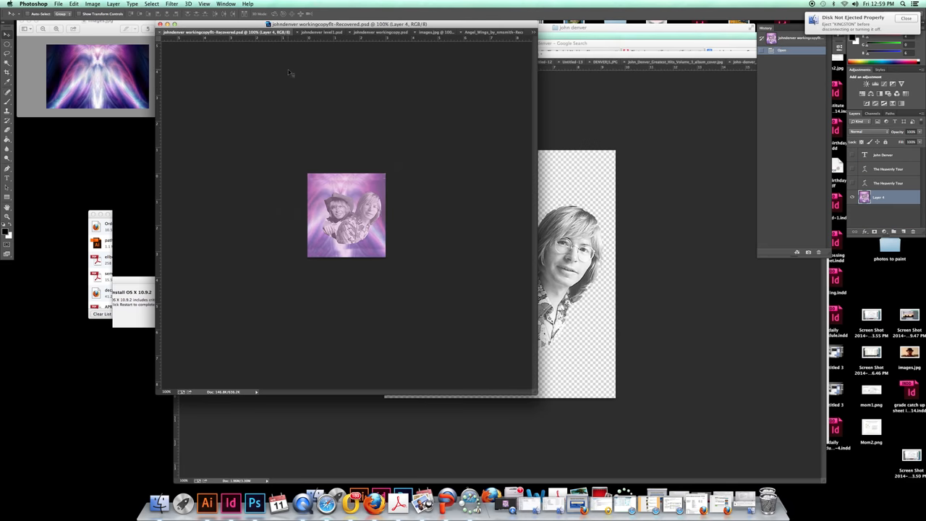
# Bring up the File > Open dialog, briefly switching to Preview and back.
pyautogui.click(54, 4)
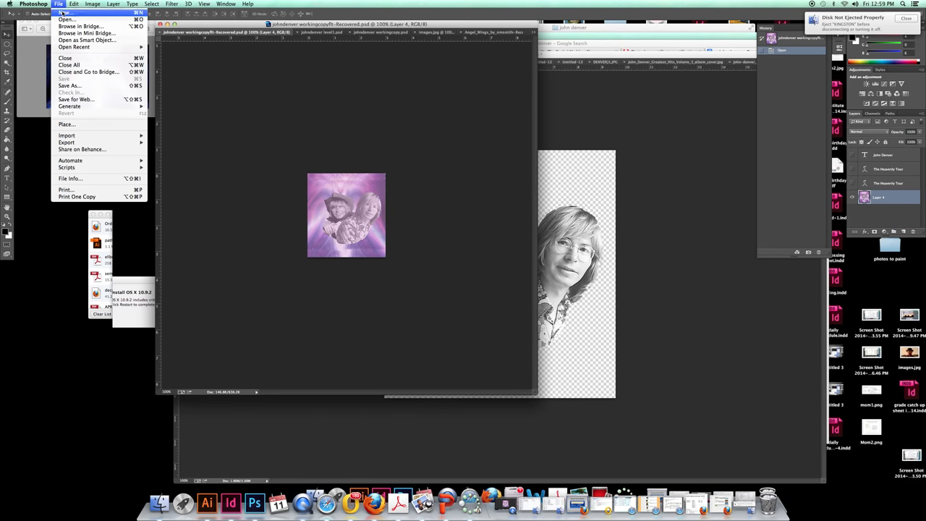
pyautogui.click(235, 116)
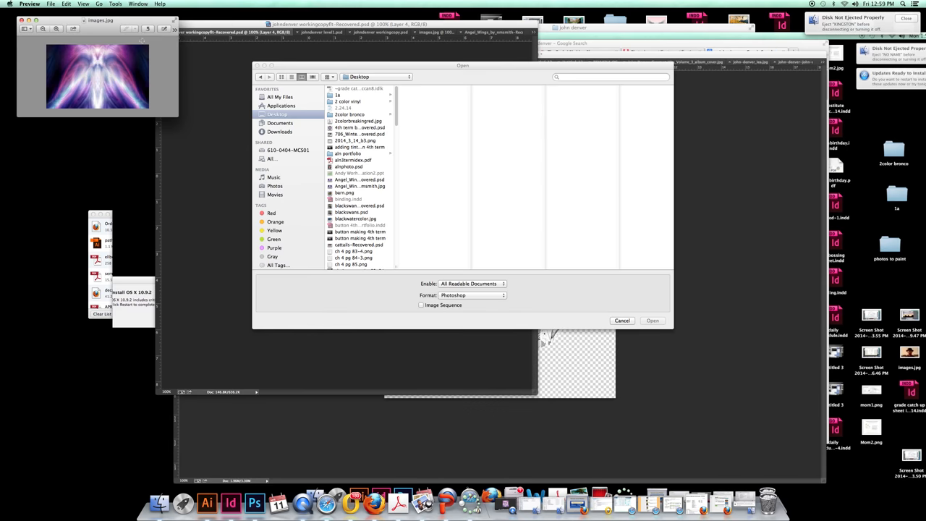
pyautogui.click(116, 4)
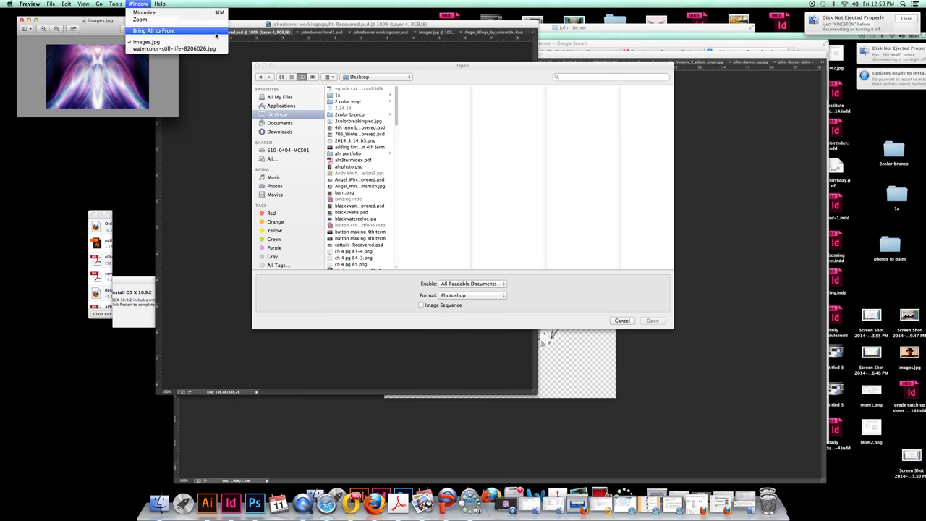
pyautogui.click(152, 30)
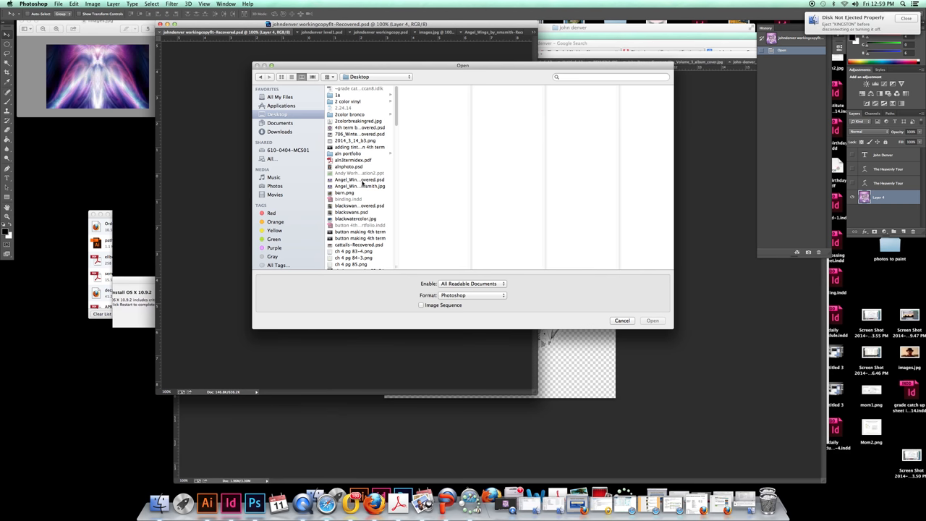
# Preview images in the john denver folder and open john-denver_lea.jpg, ignoring the invalid profile.
pyautogui.click(356, 178)
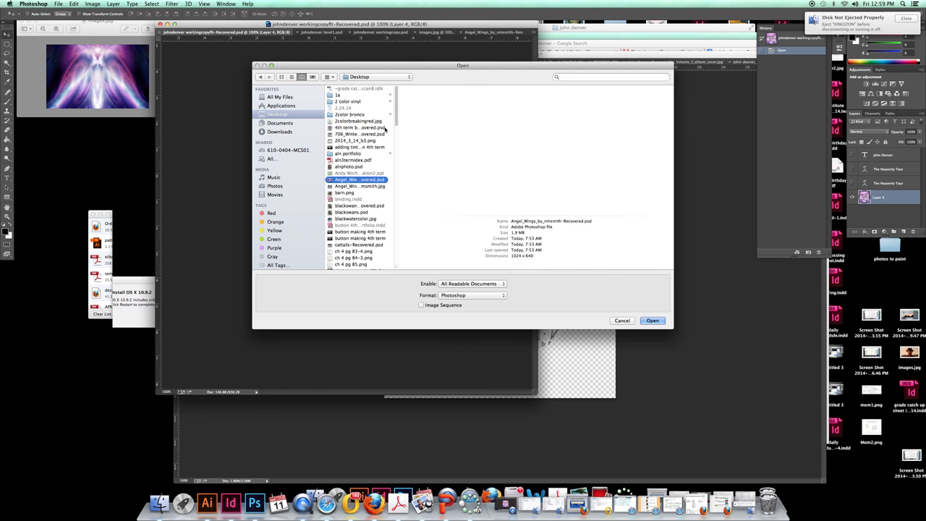
pyautogui.click(354, 186)
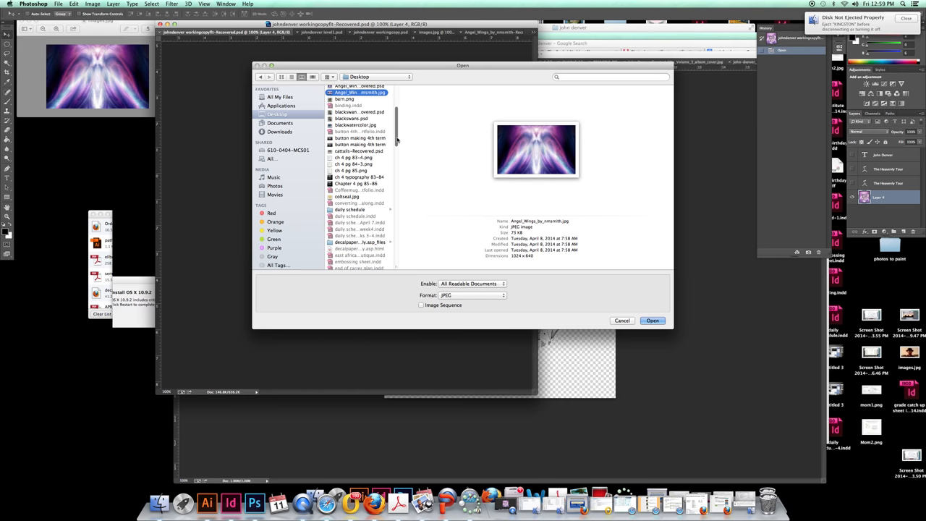
pyautogui.scroll(-3)
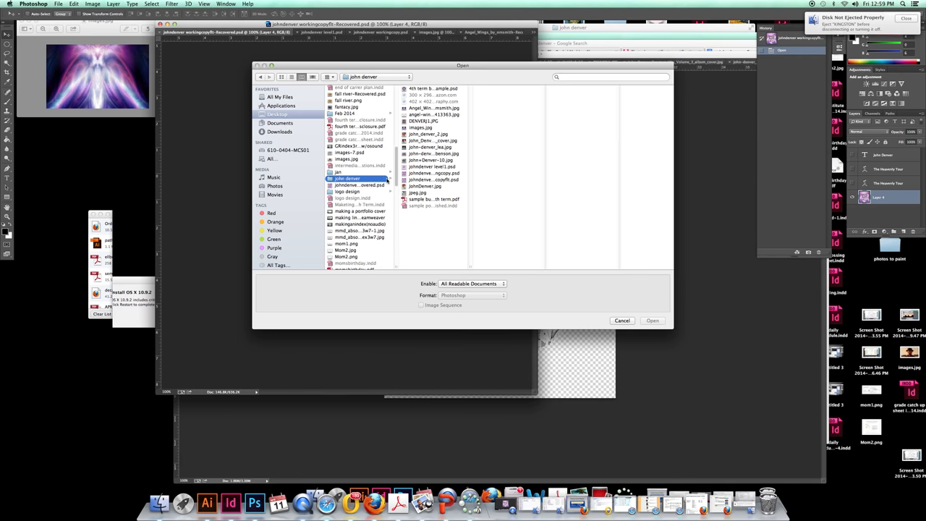
pyautogui.click(426, 141)
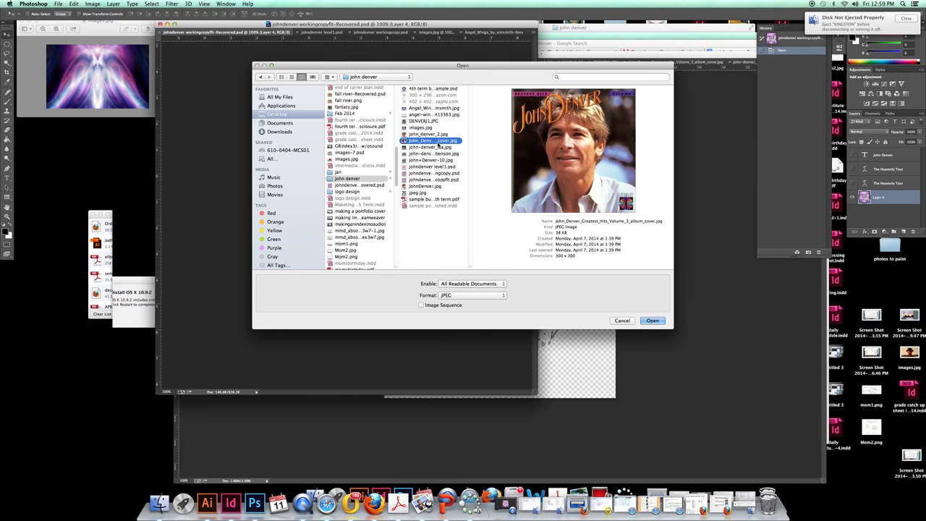
pyautogui.click(430, 147)
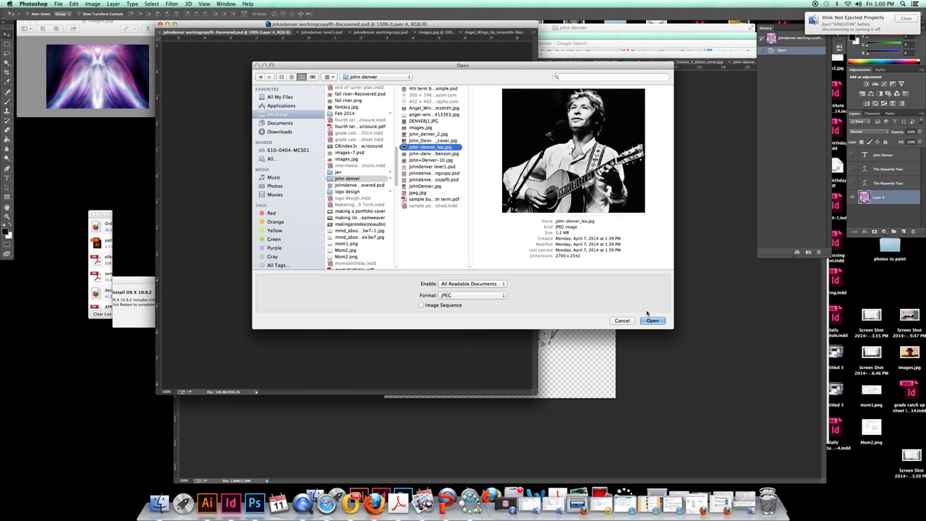
pyautogui.click(652, 320)
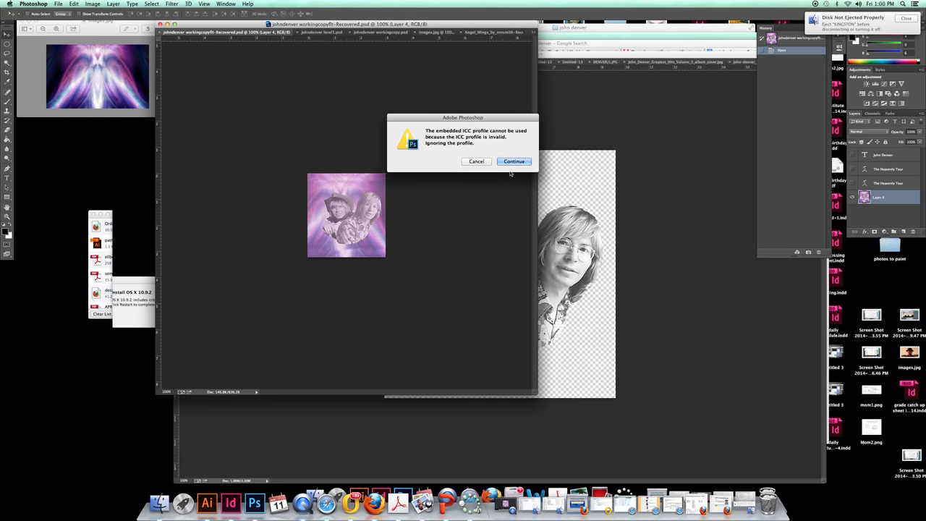
pyautogui.click(515, 160)
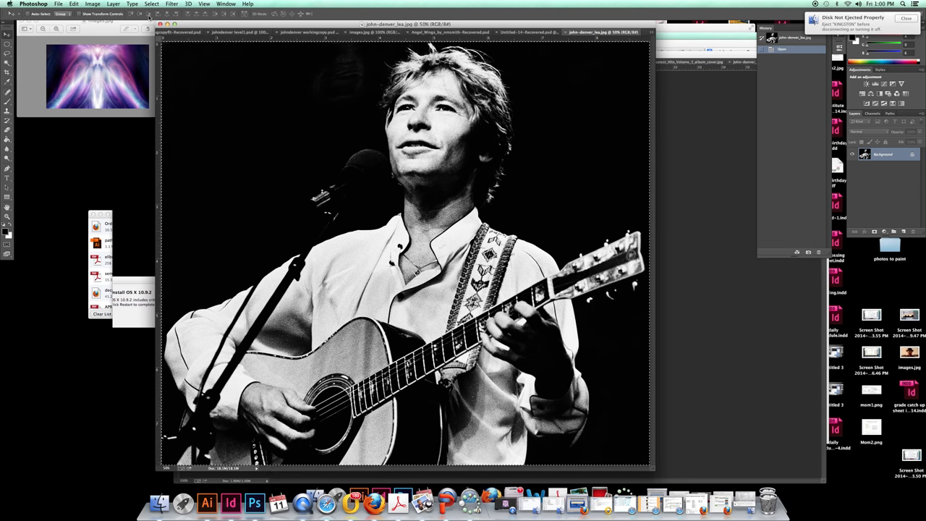
# Draw an oval selection around the small angel face, then return to the working copy.
pyautogui.click(90, 5)
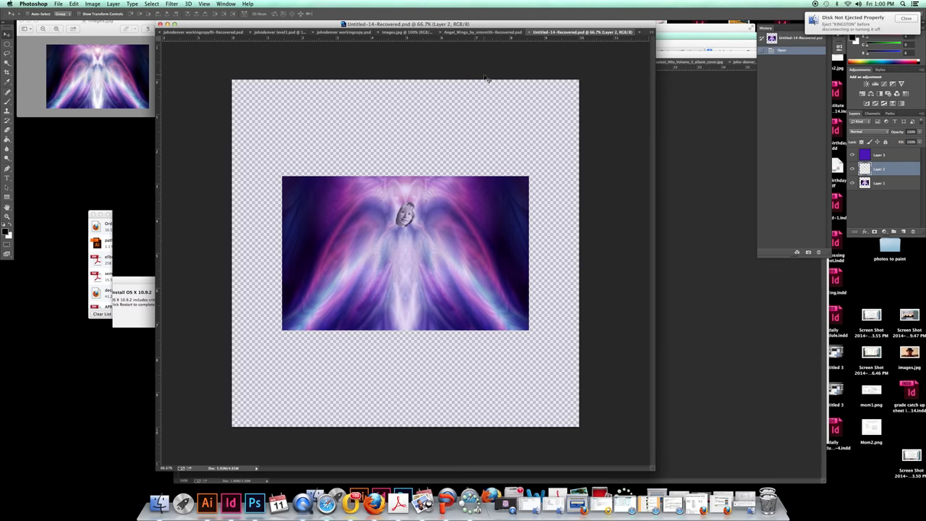
pyautogui.moveTo(435, 65)
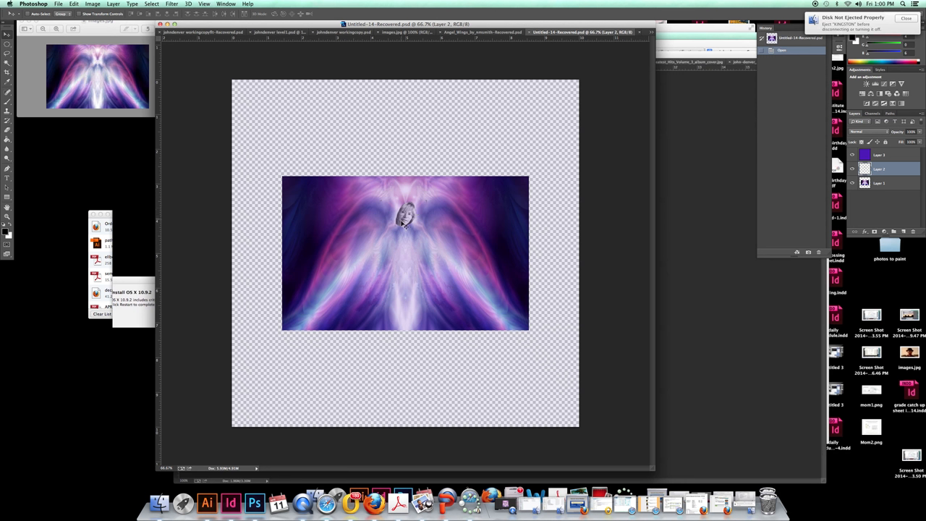
pyautogui.moveTo(414, 222)
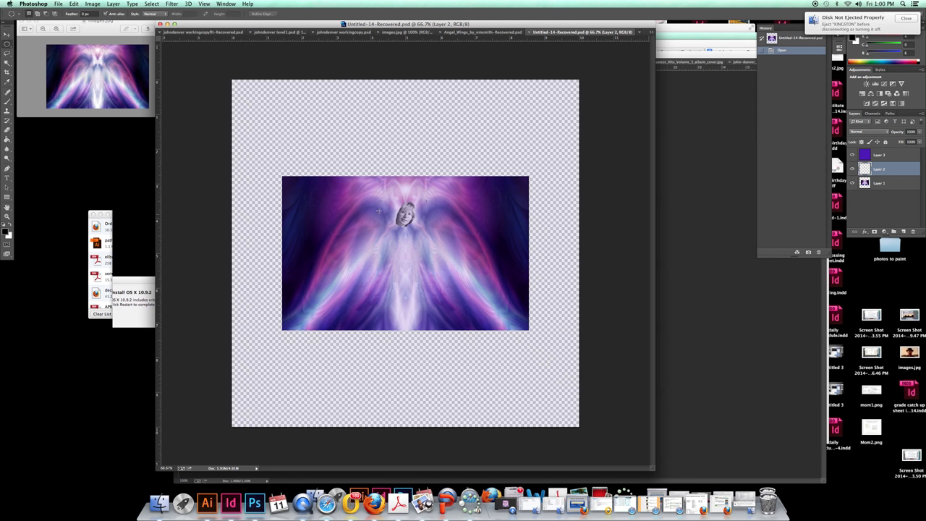
pyautogui.moveTo(383, 196); pyautogui.dragTo(430, 239)
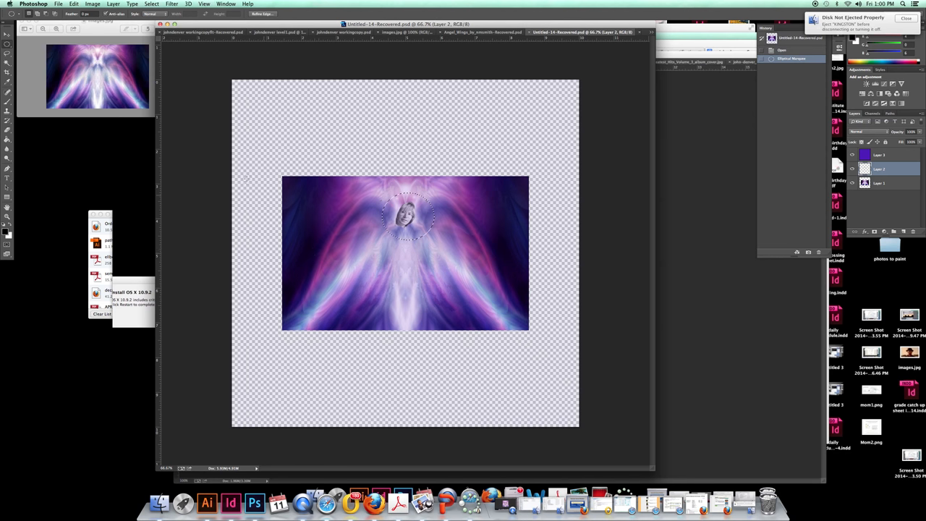
pyautogui.click(78, 5)
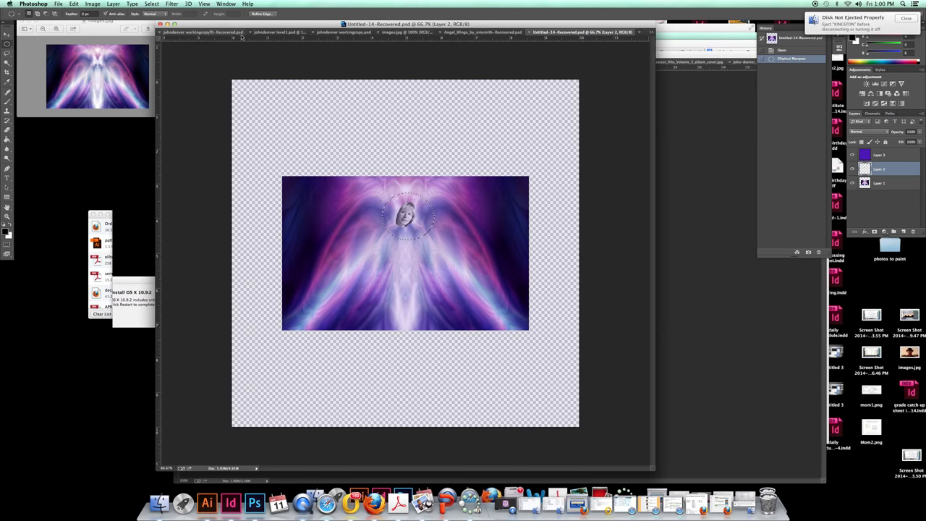
pyautogui.click(289, 33)
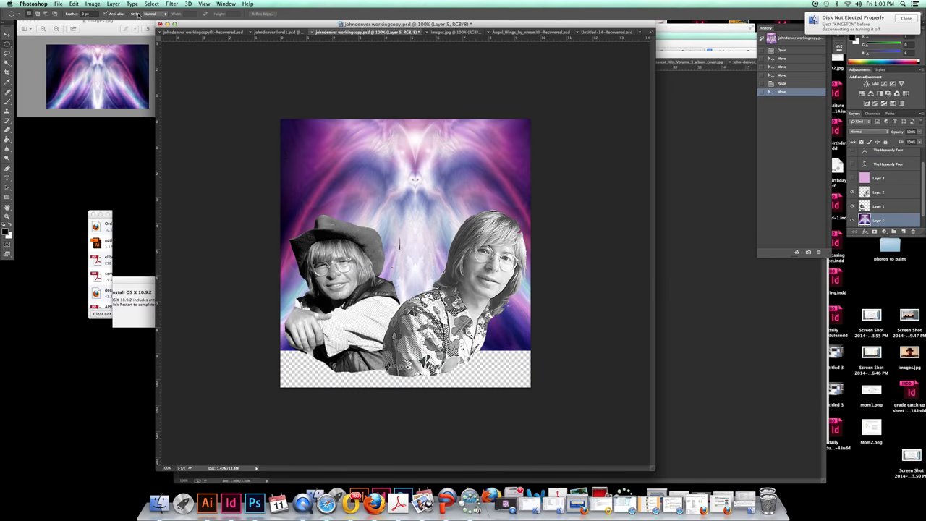
# Drag the pasted angel face to the upper centre between the photos and reselect its layer.
pyautogui.click(82, 5)
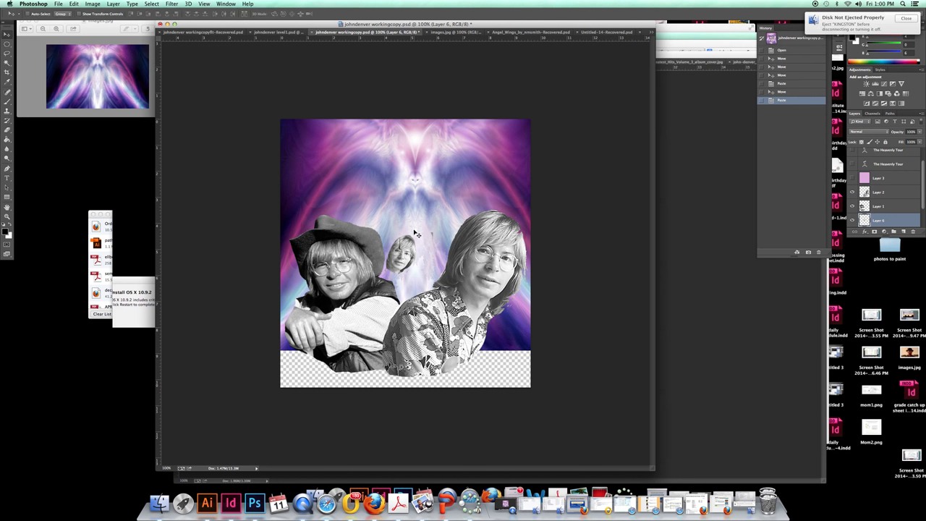
pyautogui.moveTo(405, 260); pyautogui.dragTo(409, 184)
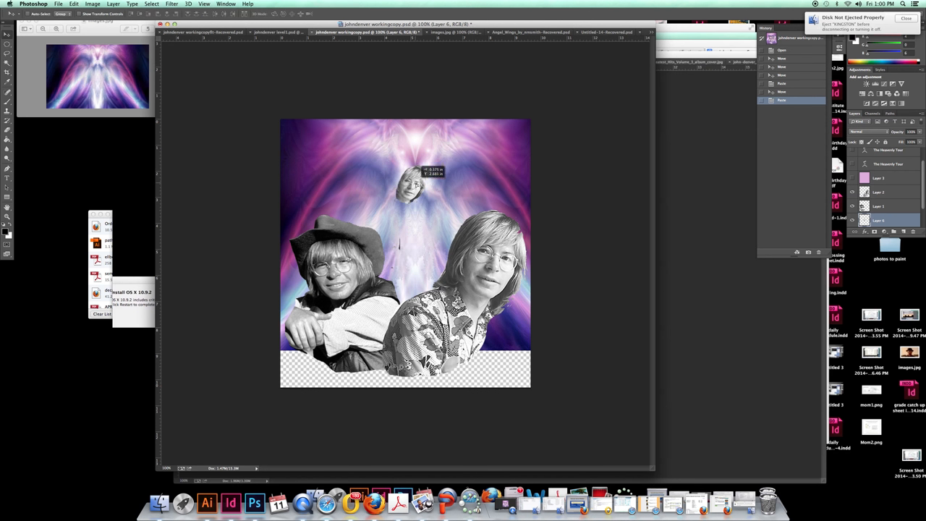
pyautogui.moveTo(416, 181); pyautogui.dragTo(405, 186)
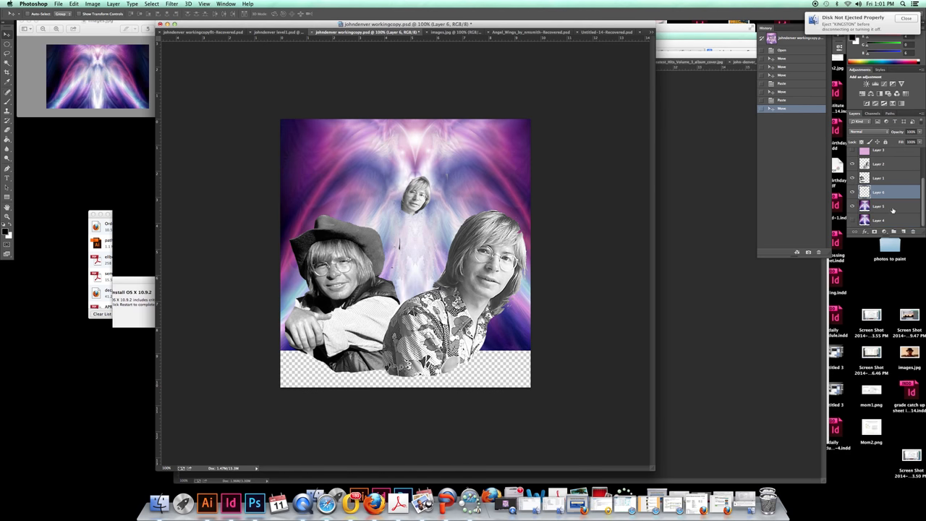
pyautogui.click(879, 206)
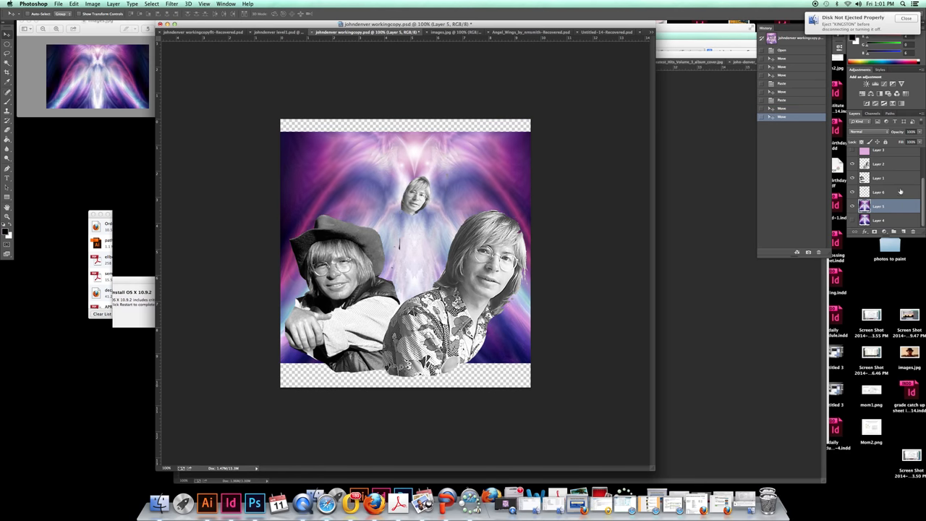
pyautogui.click(885, 193)
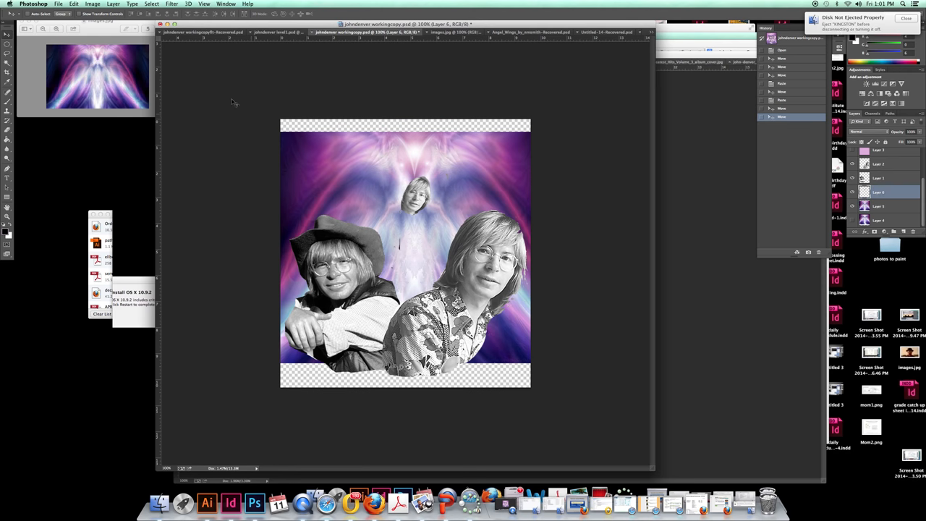
# Start Edit > Transform > Scale on the pasted angel face.
pyautogui.click(93, 7)
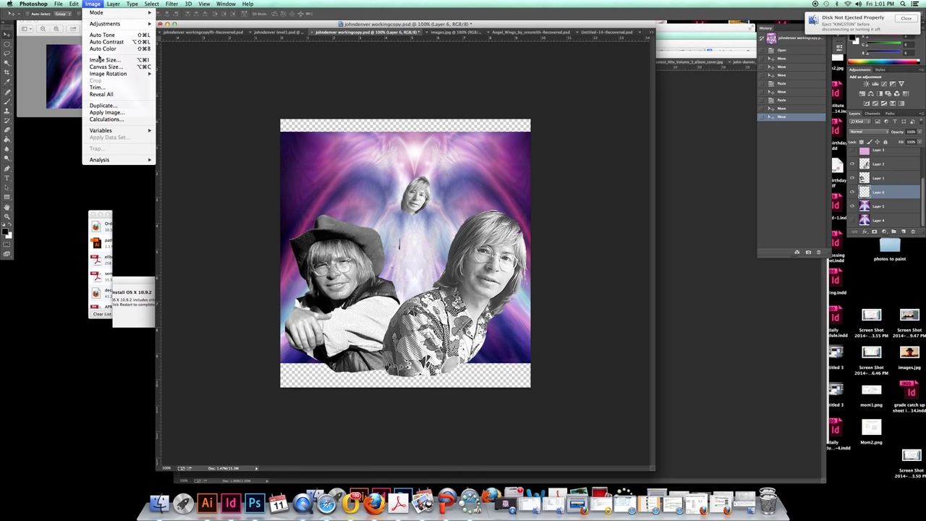
pyautogui.click(96, 6)
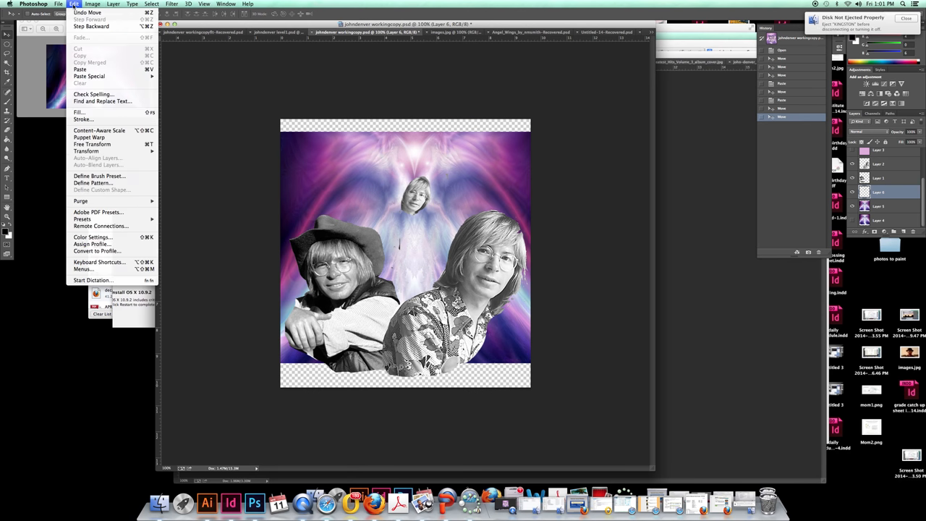
pyautogui.moveTo(97, 160)
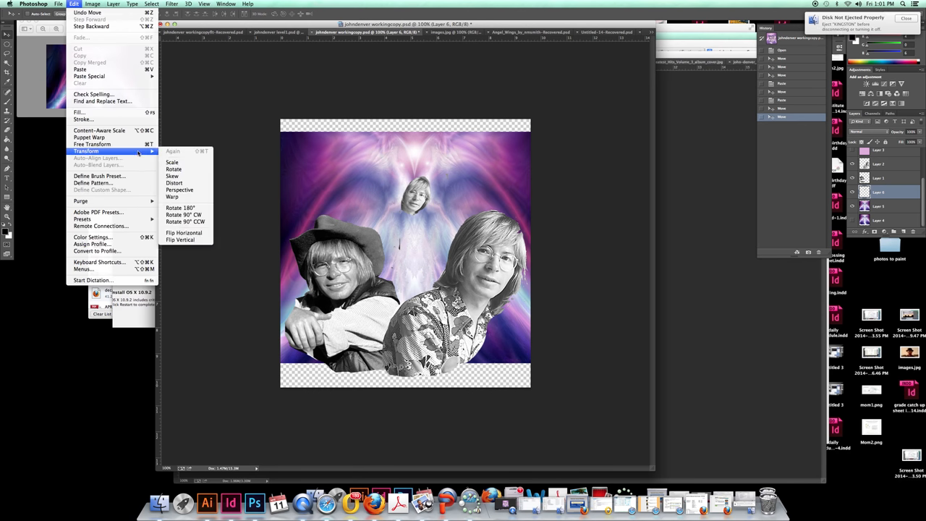
pyautogui.click(92, 151)
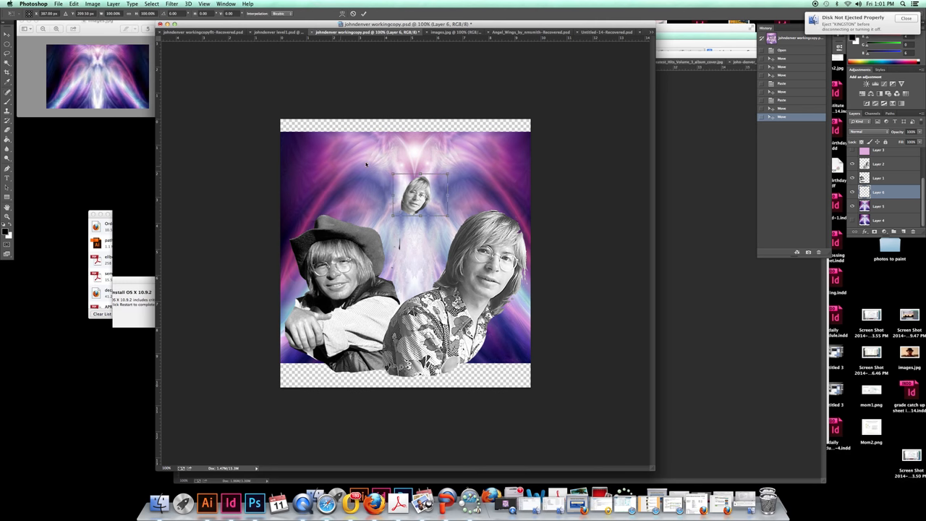
pyautogui.moveTo(394, 176)
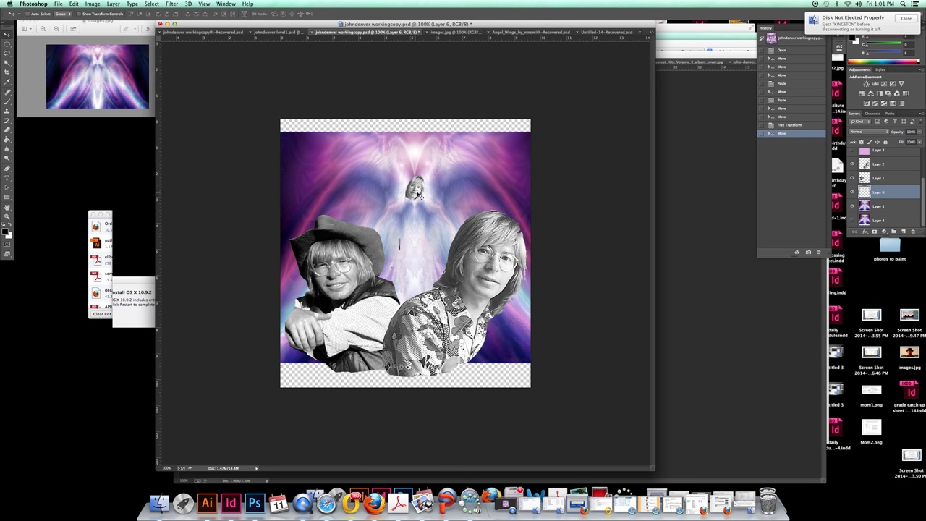
pyautogui.moveTo(408, 210)
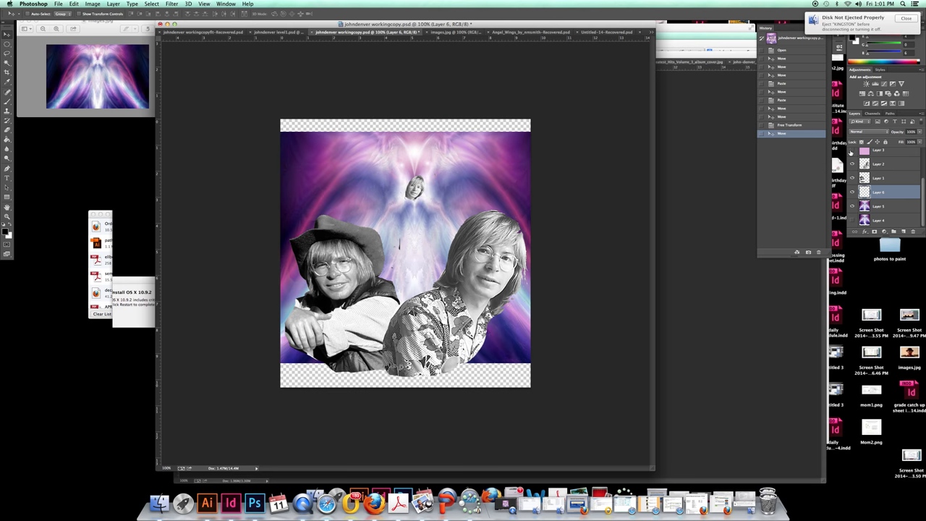
# Look over the level1, fitted copy and angel-wings tabs, then return to the working mug design.
pyautogui.click(290, 34)
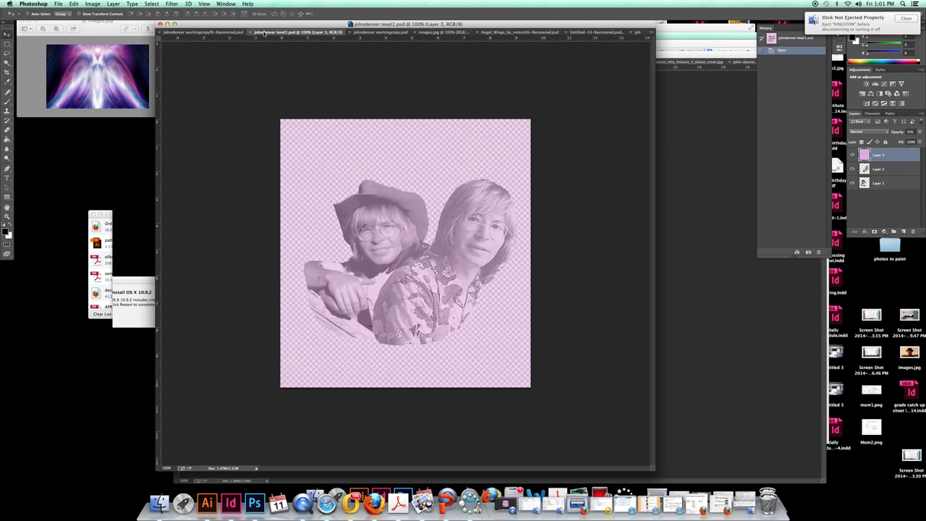
pyautogui.click(210, 19)
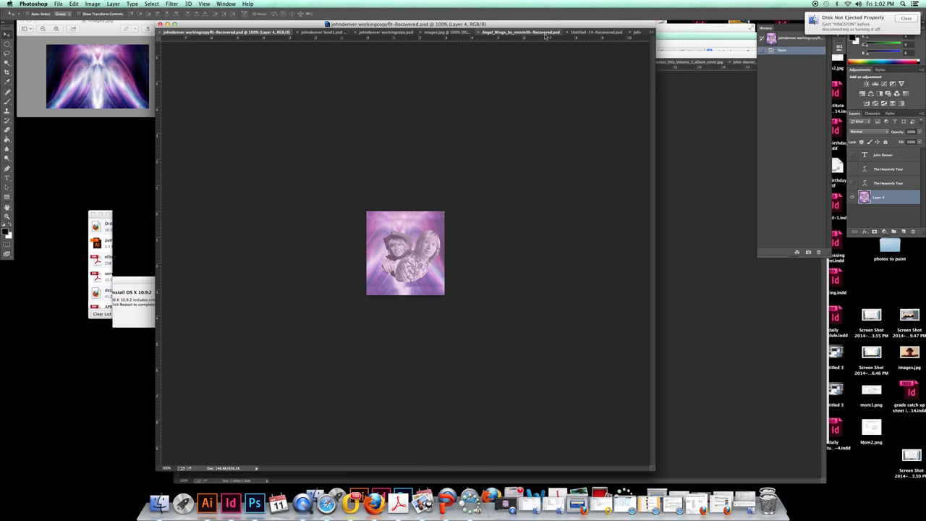
pyautogui.click(594, 32)
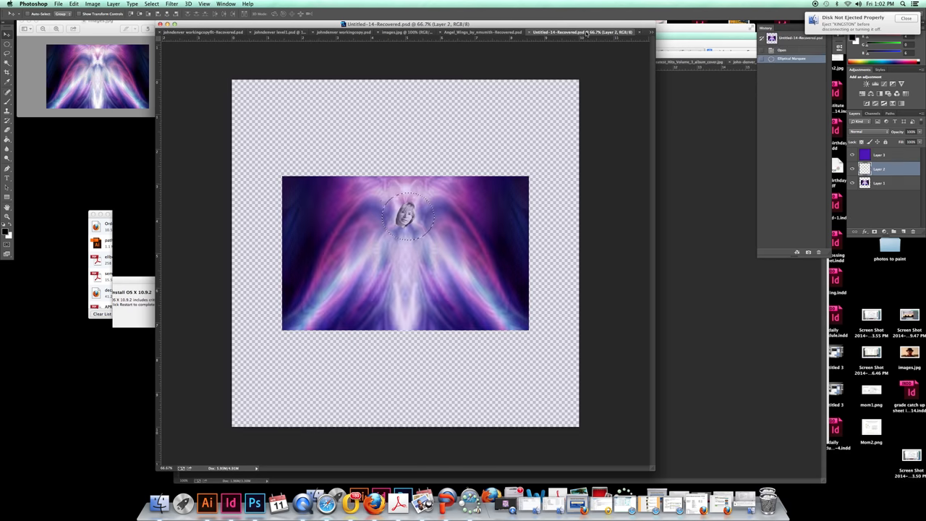
pyautogui.click(294, 36)
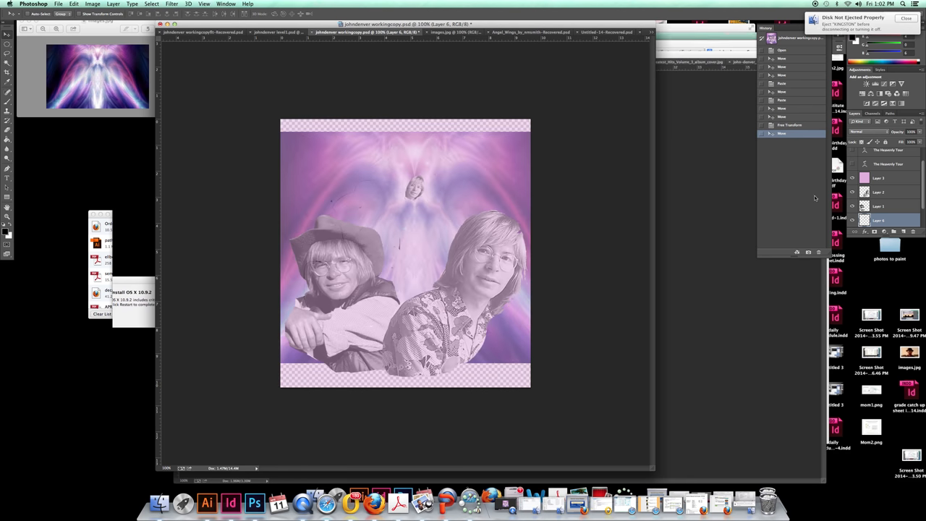
pyautogui.moveTo(289, 227)
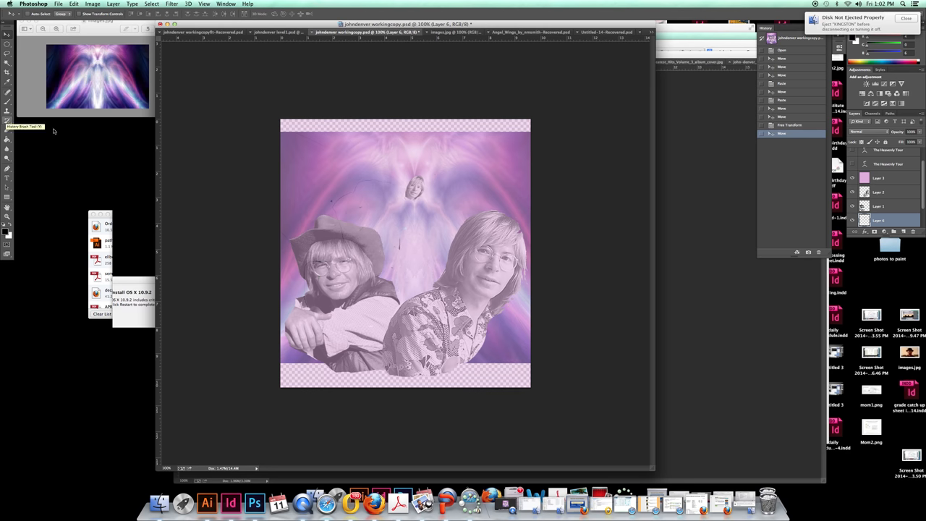
pyautogui.moveTo(235, 174)
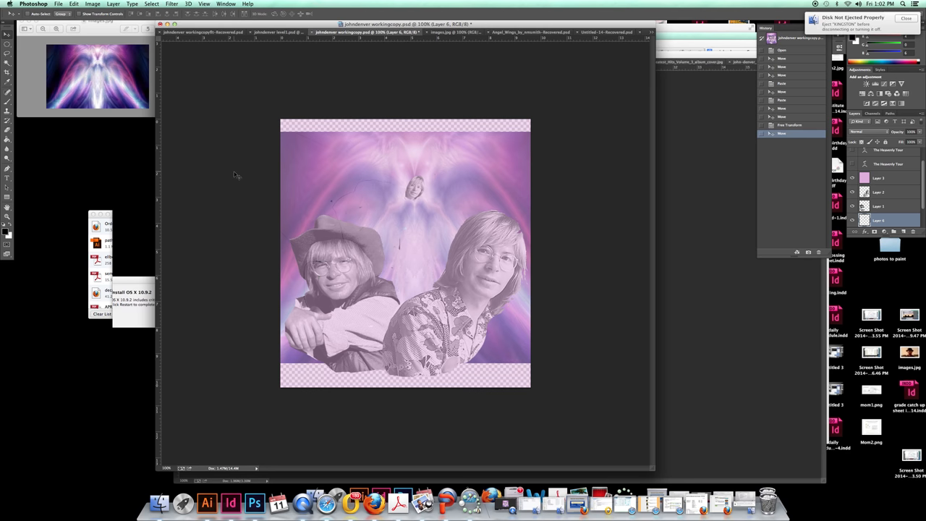
pyautogui.moveTo(383, 183)
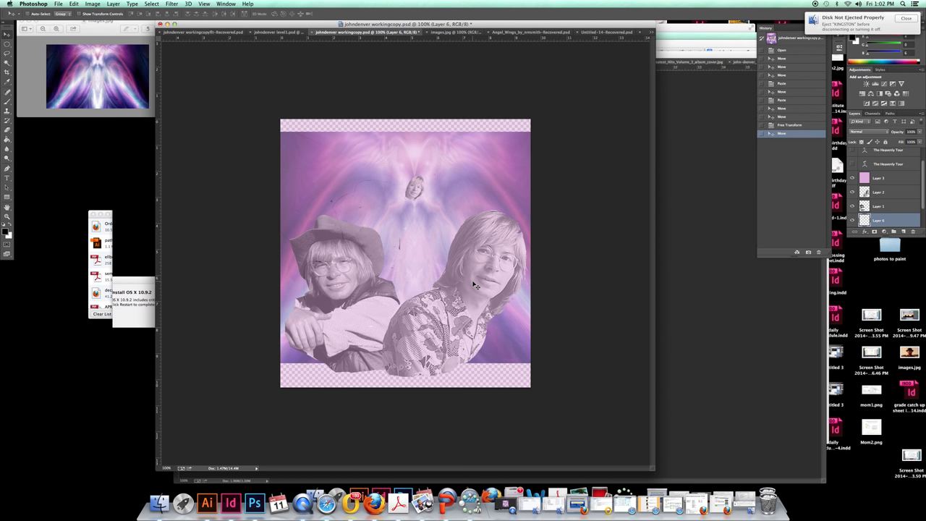
pyautogui.moveTo(457, 275)
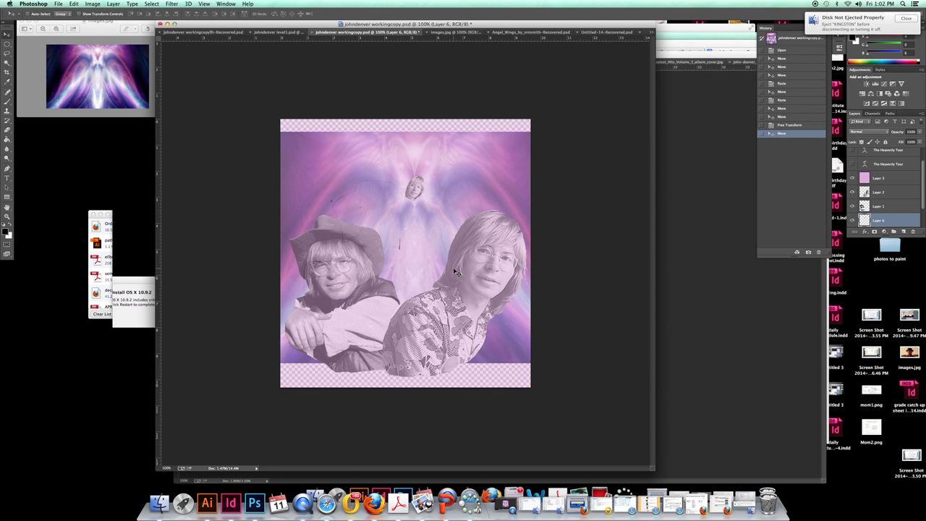
pyautogui.moveTo(466, 266)
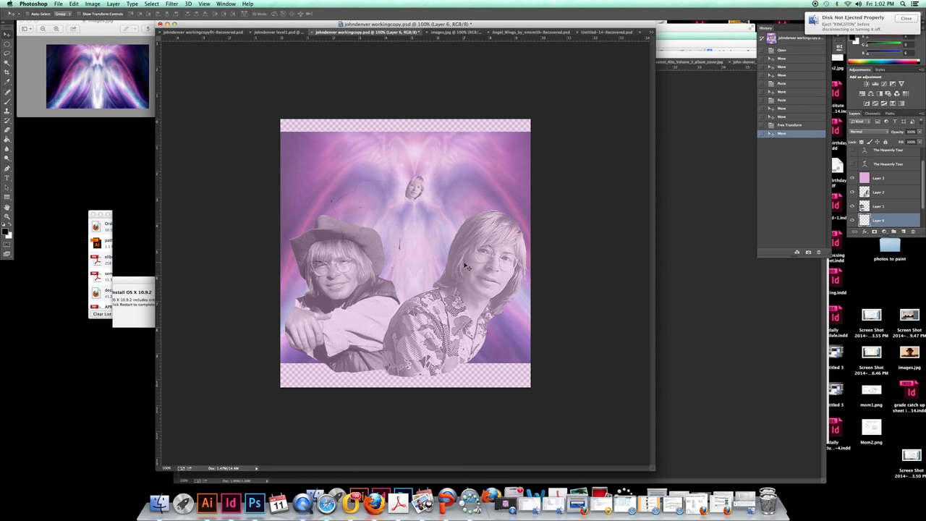